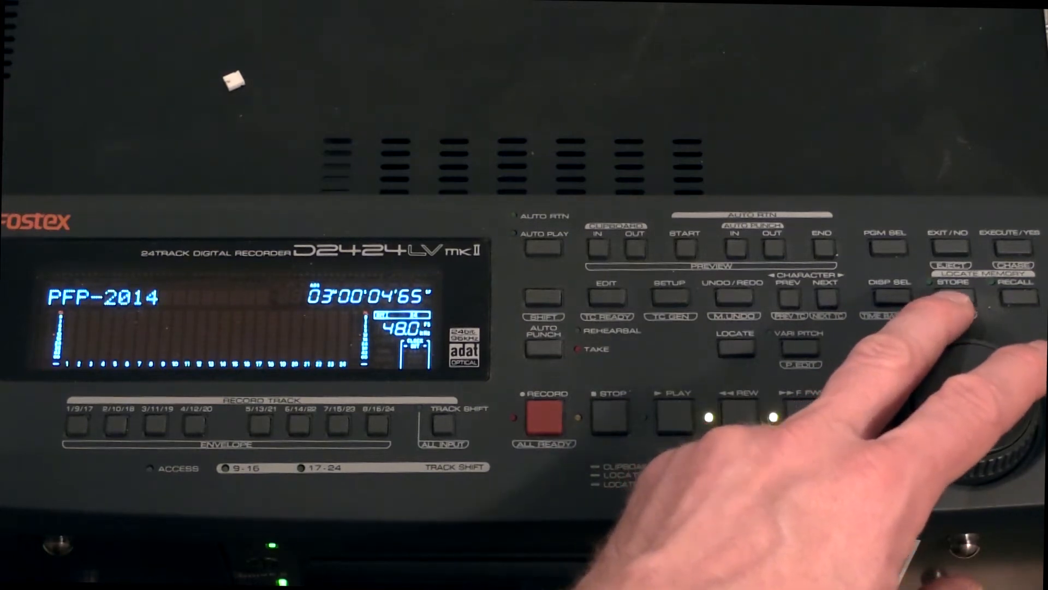
- Store the 03:00 position as locate memory 01 with STORE
click(951, 296)
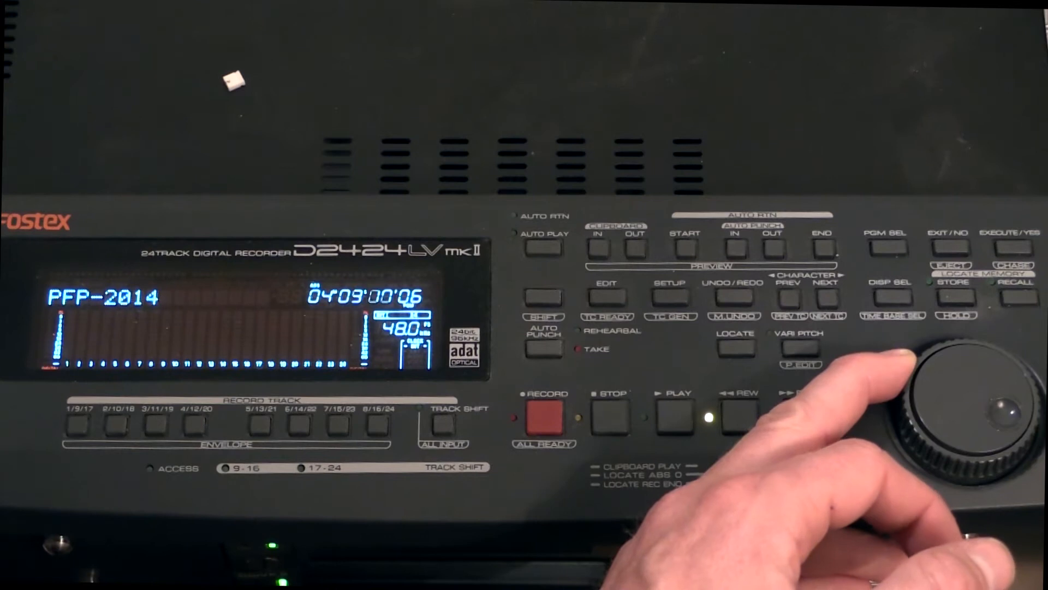
- Cue the recorder to 04:00 and store it as the second locate memory
click(802, 415)
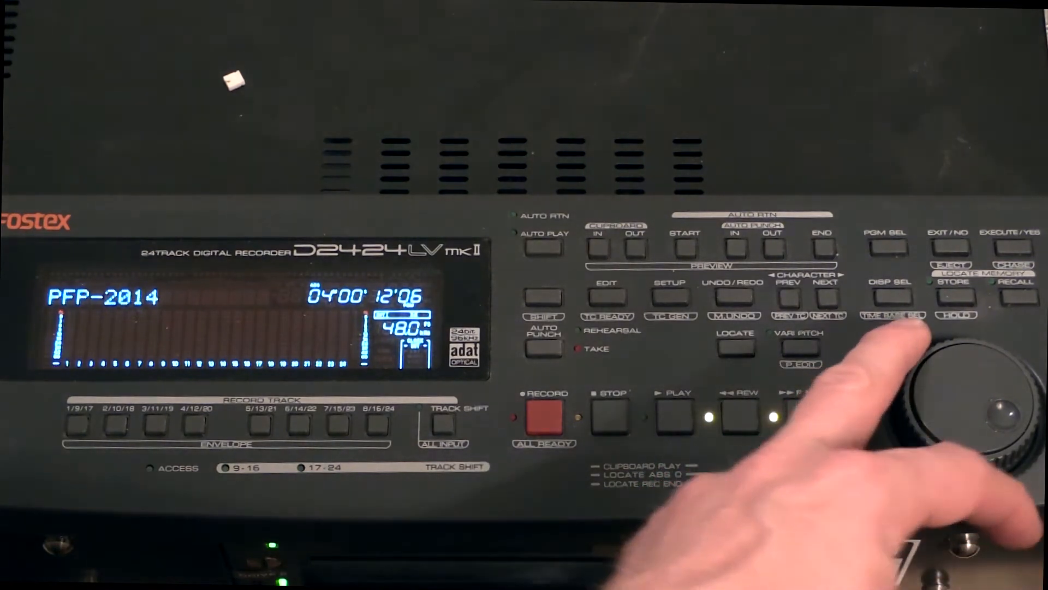
click(950, 281)
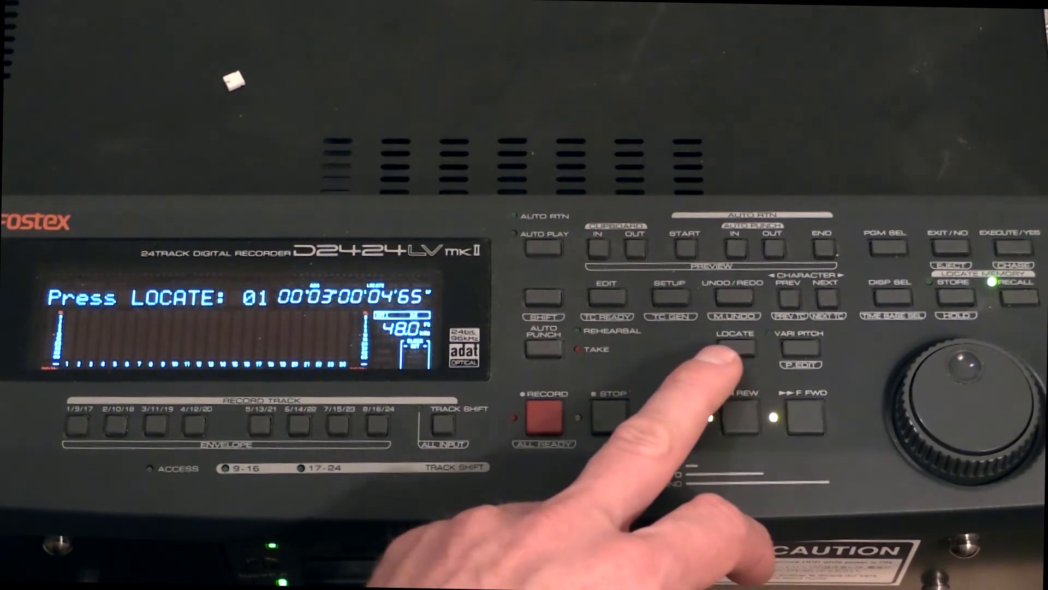
- Locate to stored memory 01 at 03:00 and start playback
click(734, 347)
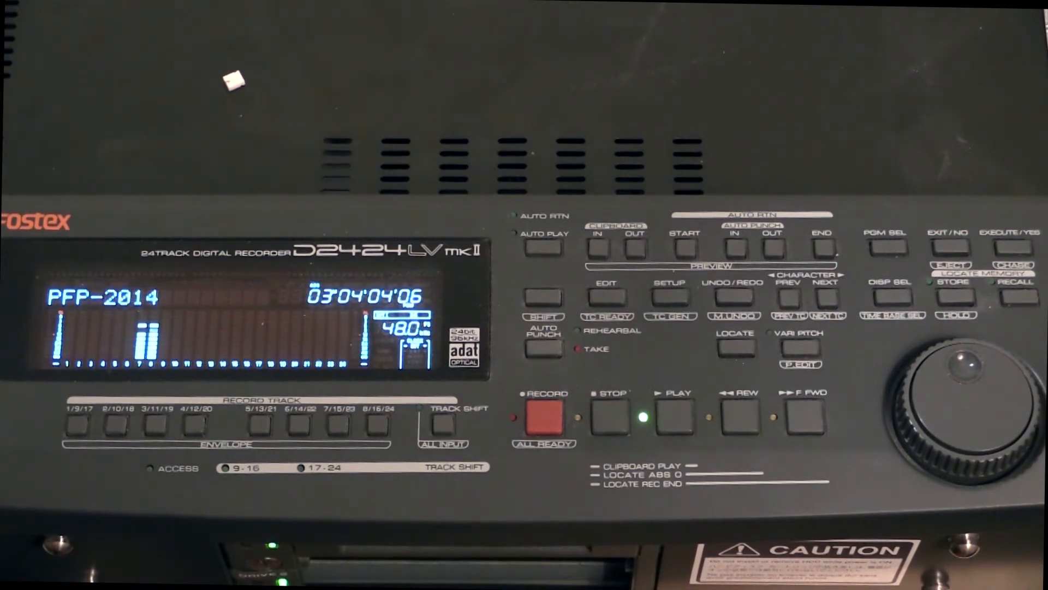
click(609, 411)
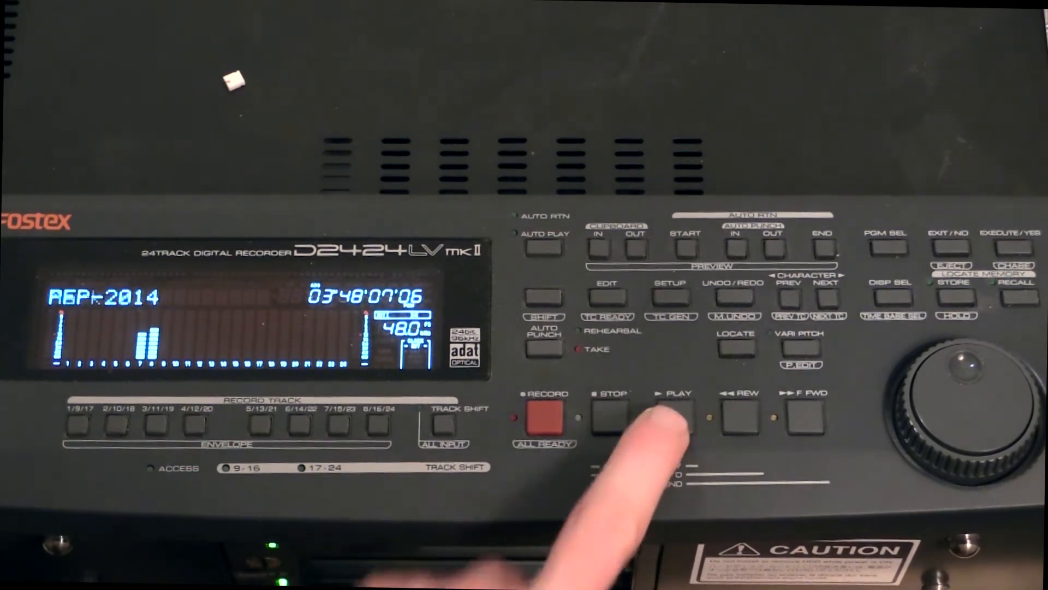
- Play from 03:00 to the 04:00 auto-stop, then resume playback past it
click(675, 417)
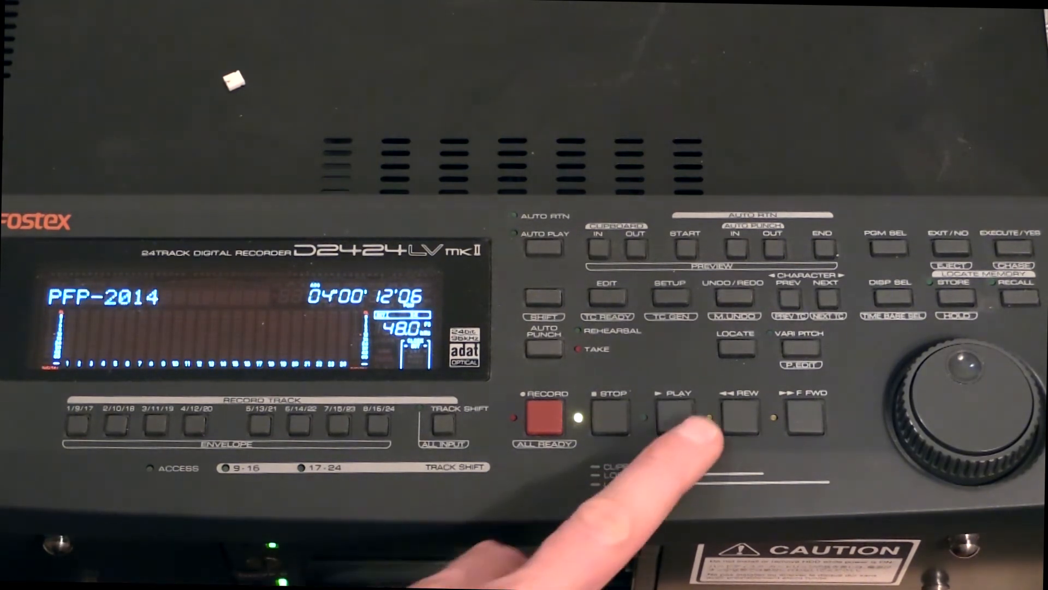
click(677, 414)
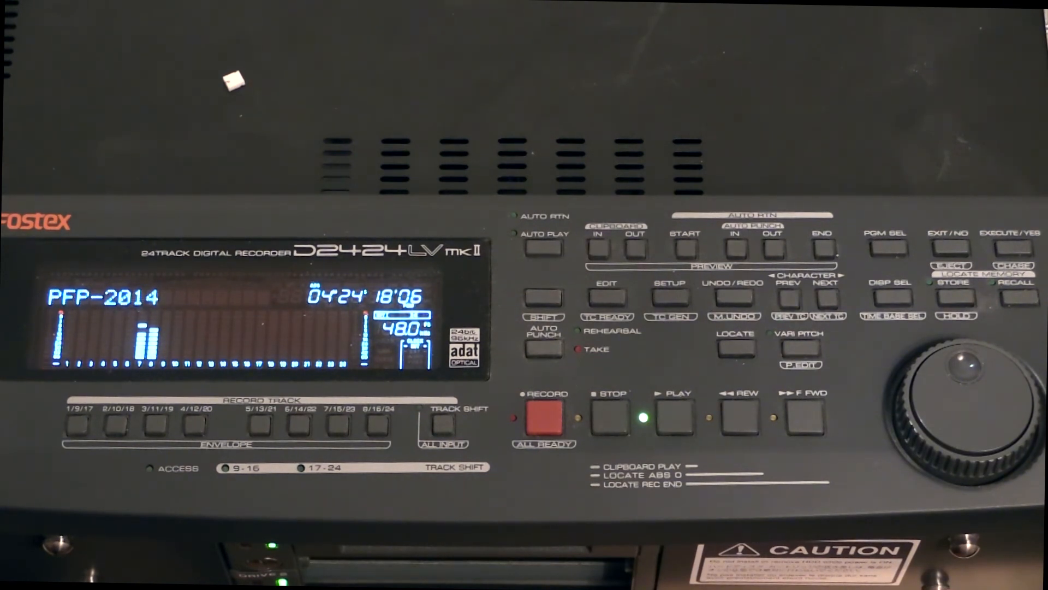
- Stop playback at about 04:26
click(610, 414)
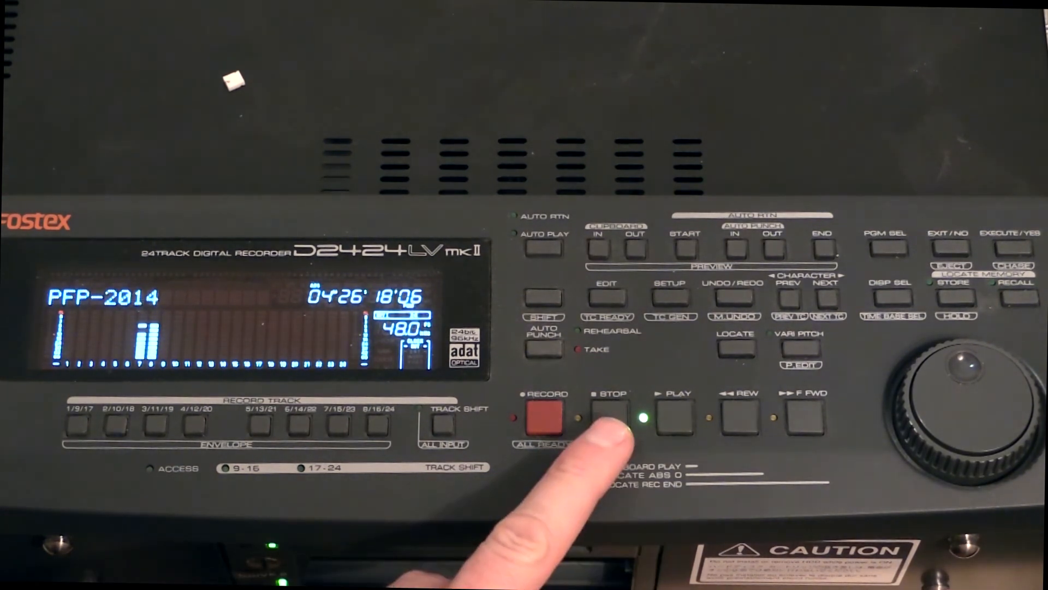